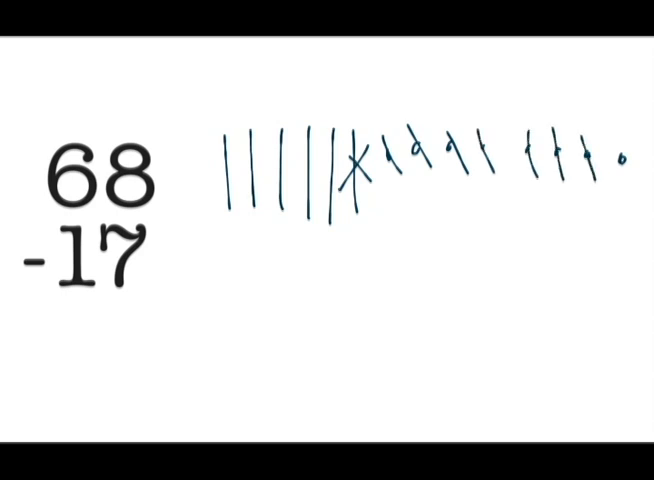
Draw an answer line under 17 in 68 − 17 and write 5
left_click_drag(25, 312, 165, 312)
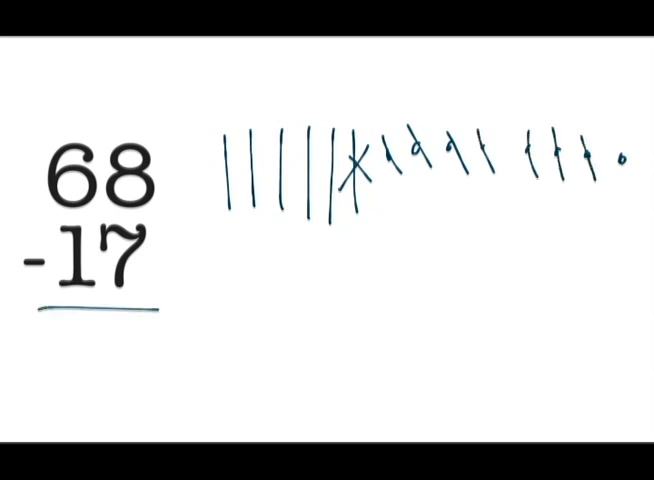
type("5")
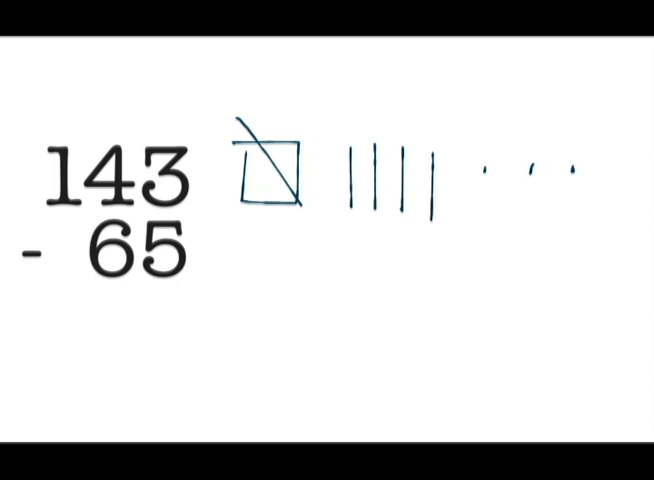
Draw tens sticks from the broken hundred and cross out the tens being subtracted
left_click_drag(302, 240, 302, 285)
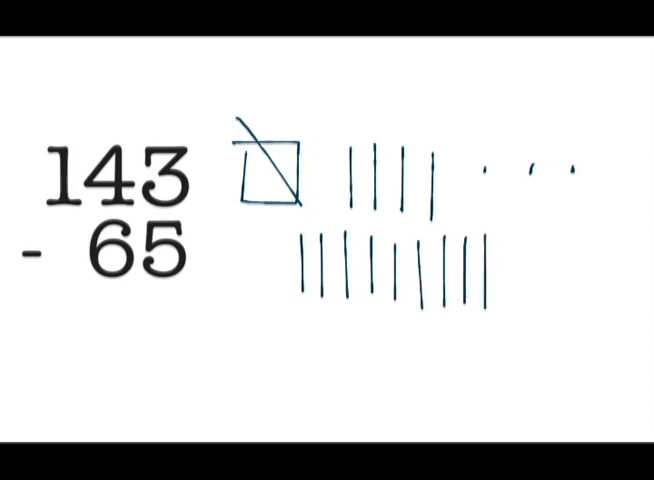
left_click_drag(500, 240, 505, 310)
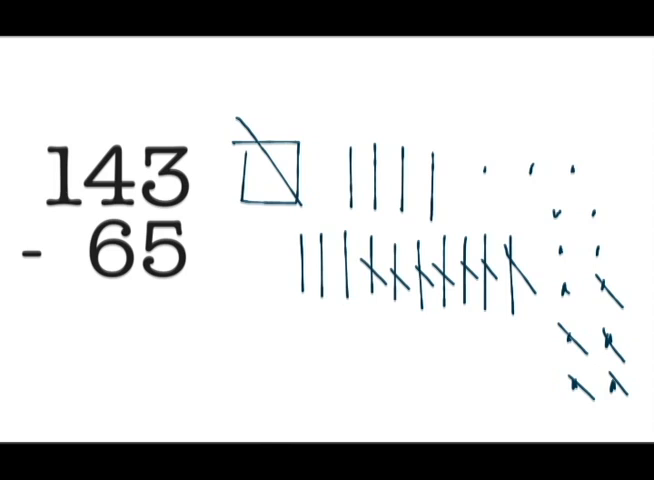
Draw a horizontal answer line beneath 143 − 65
left_click_drag(30, 310, 215, 310)
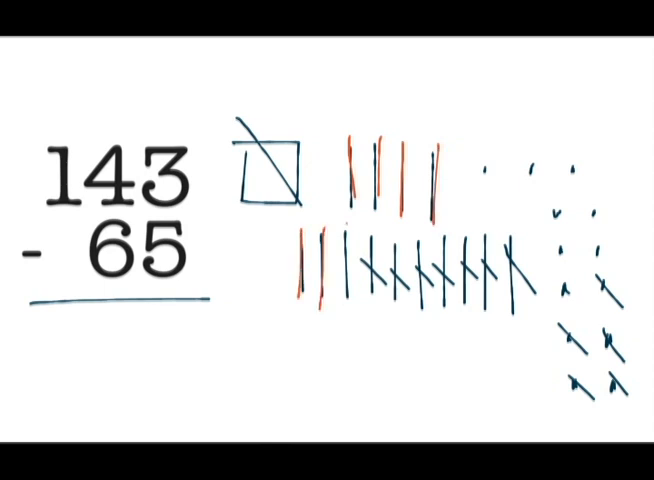
Write the answer 78 in orange under the 143 − 65 answer line
type("7")
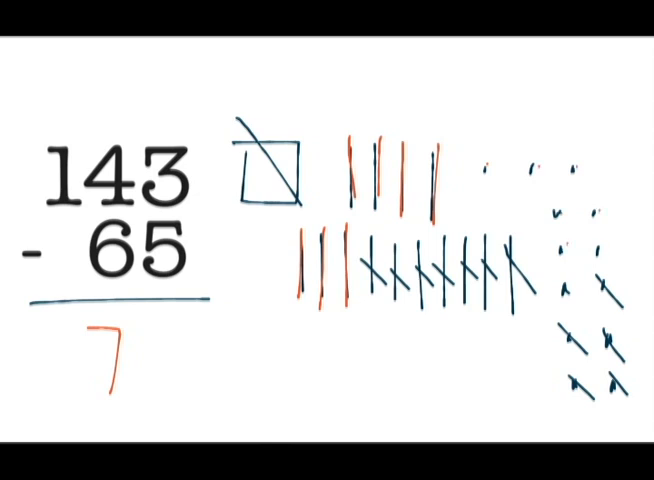
type("8")
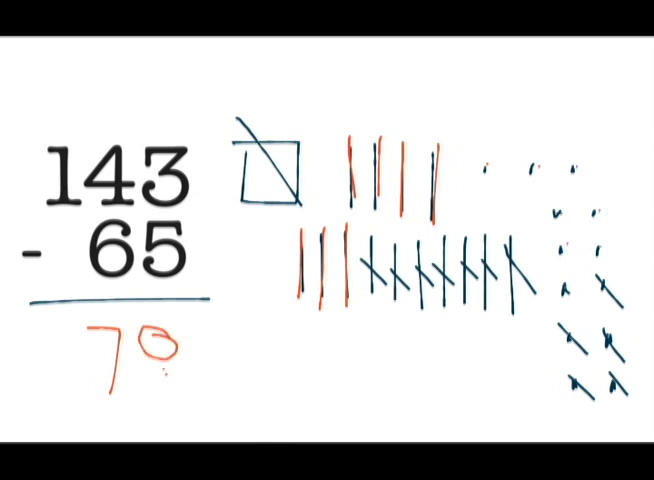
type("78")
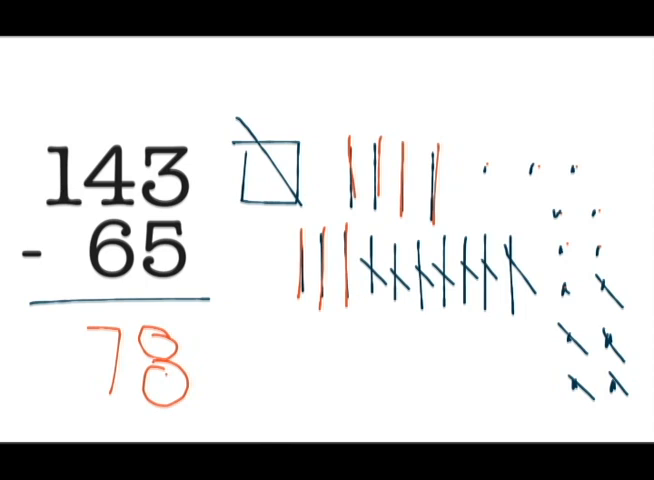